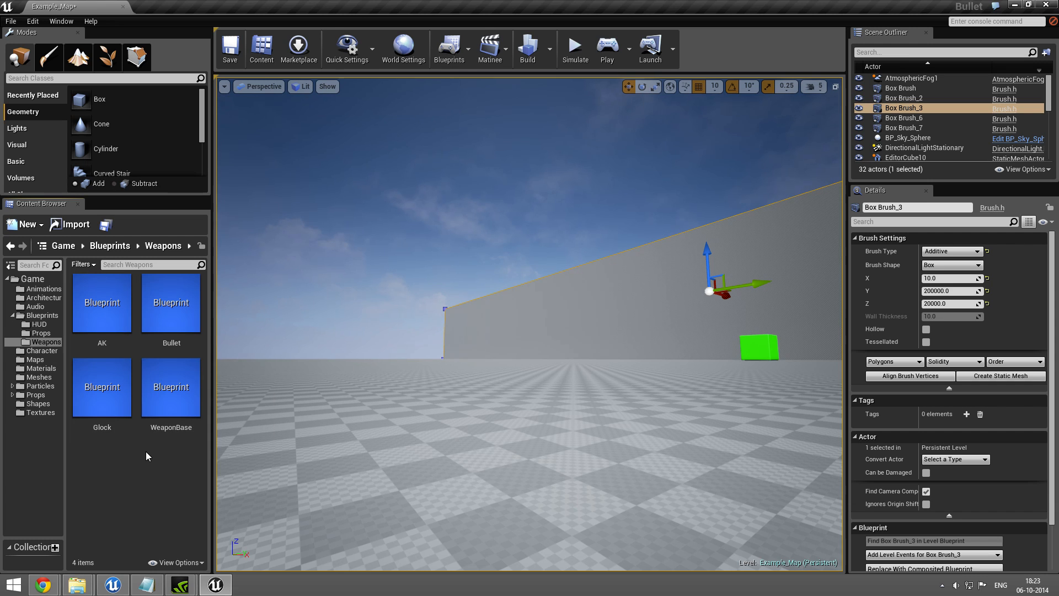
{"action": "mouse_move", "coordinate": [180, 400]}
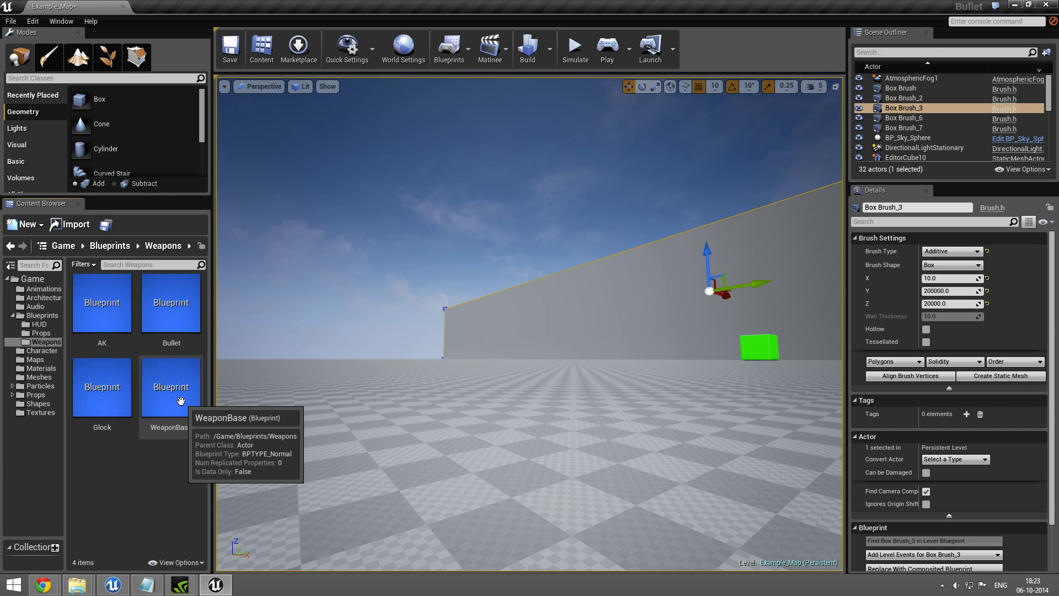
Create a child blueprint from WeaponBase in the Weapons folder.
{"action": "right_click", "coordinate": [170, 386]}
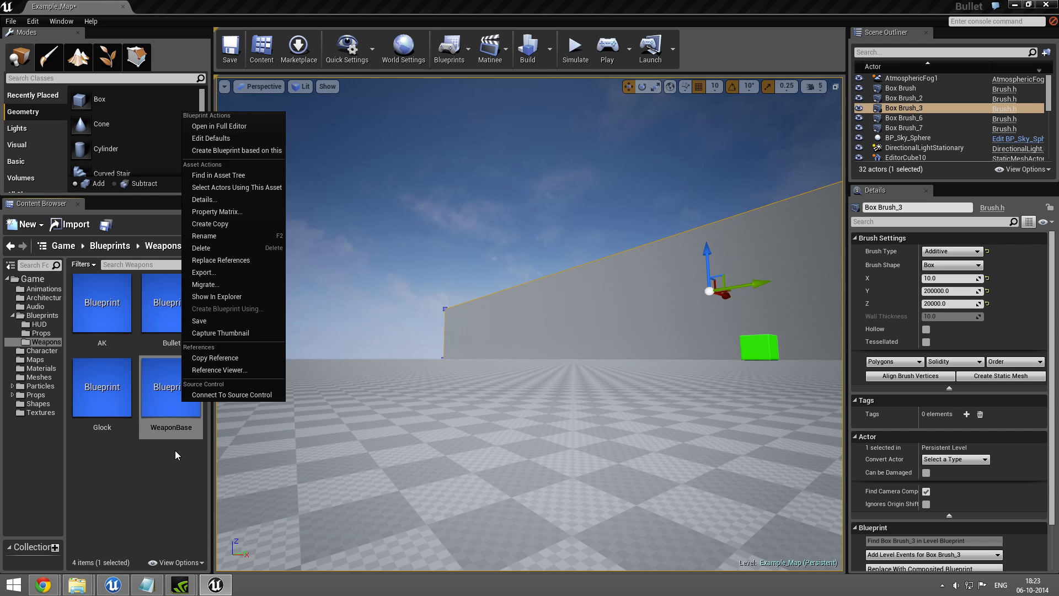
{"action": "mouse_move", "coordinate": [233, 150]}
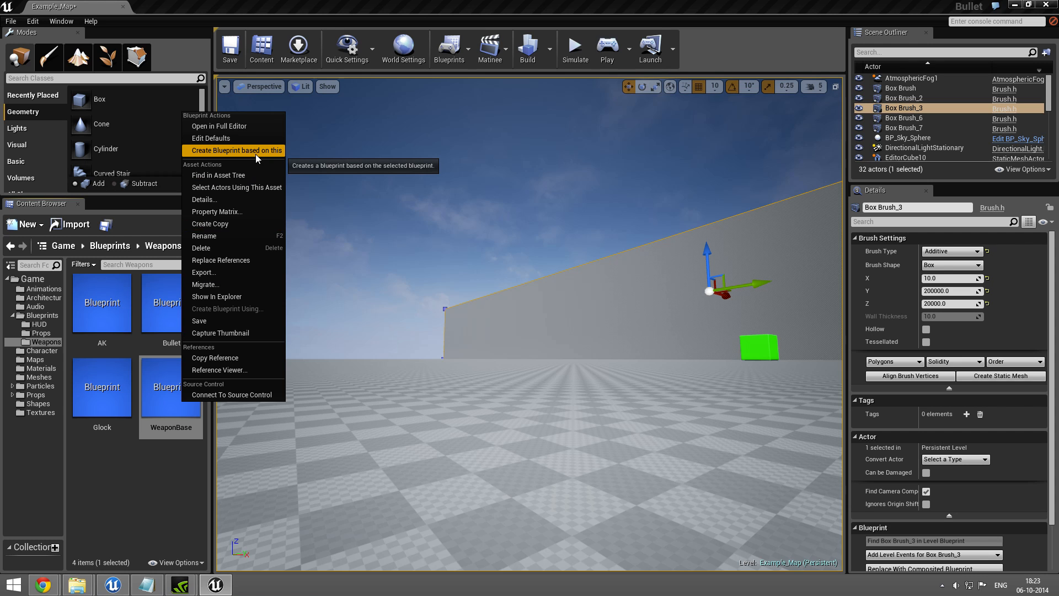
{"action": "left_click", "coordinate": [238, 150]}
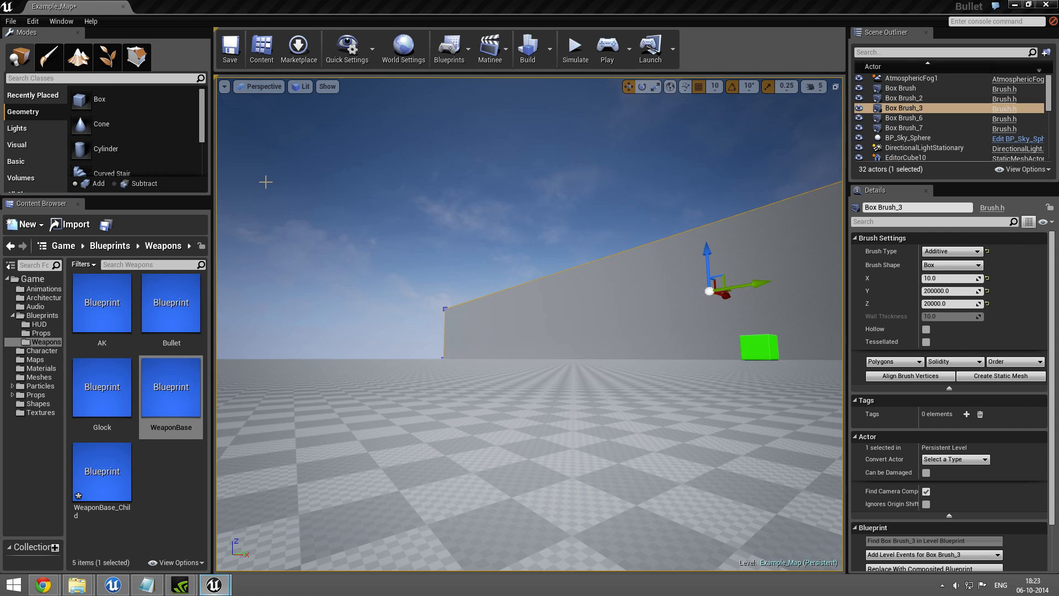
Open WeaponBase_Child, show inherited Config variables, and set MaxBullets default to 10.
{"action": "double_click", "coordinate": [102, 470]}
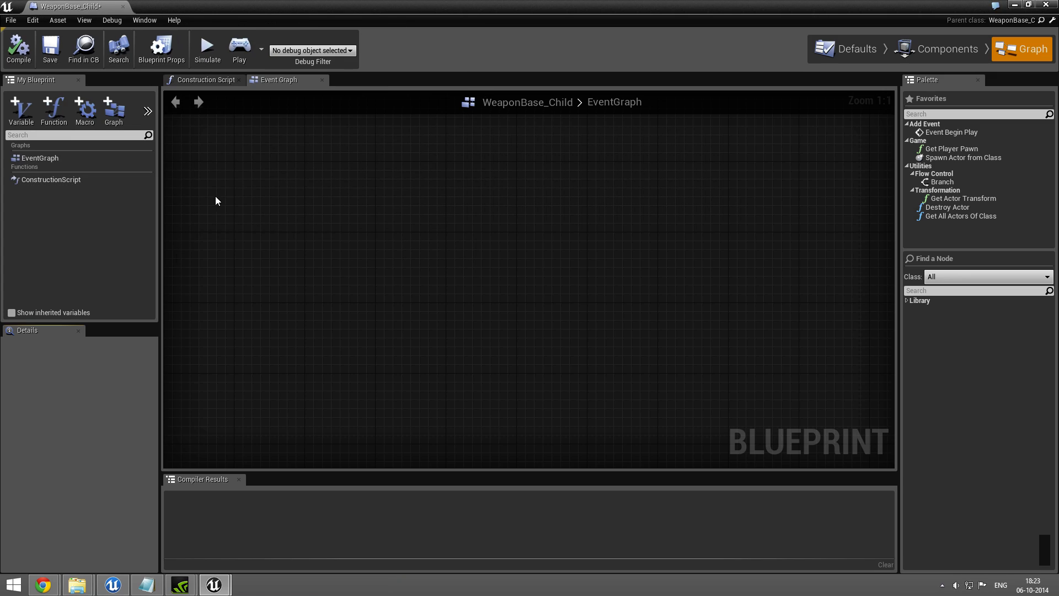
{"action": "left_click", "coordinate": [11, 312]}
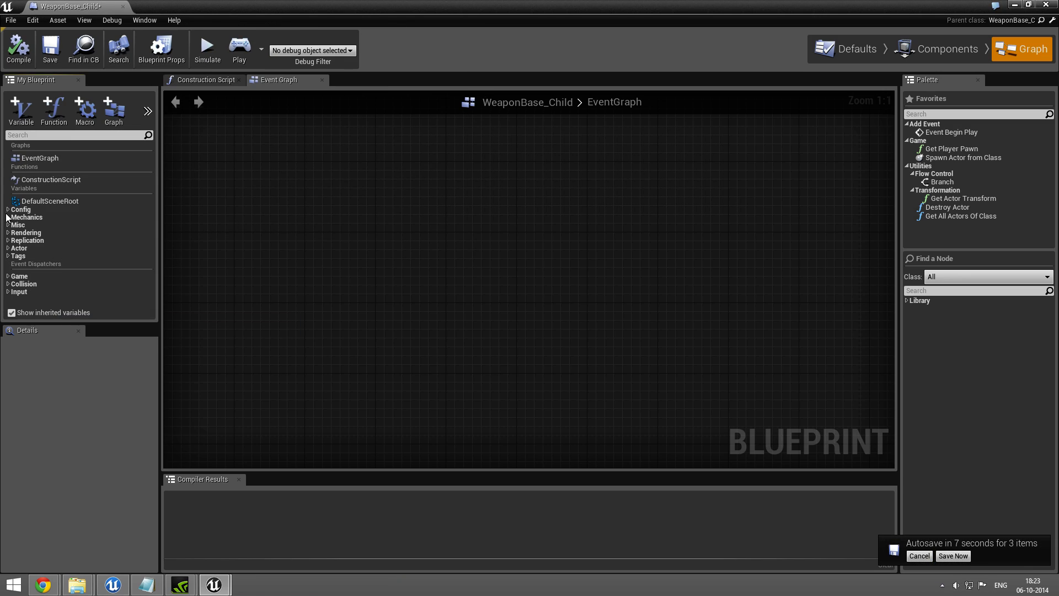
{"action": "left_click", "coordinate": [49, 217]}
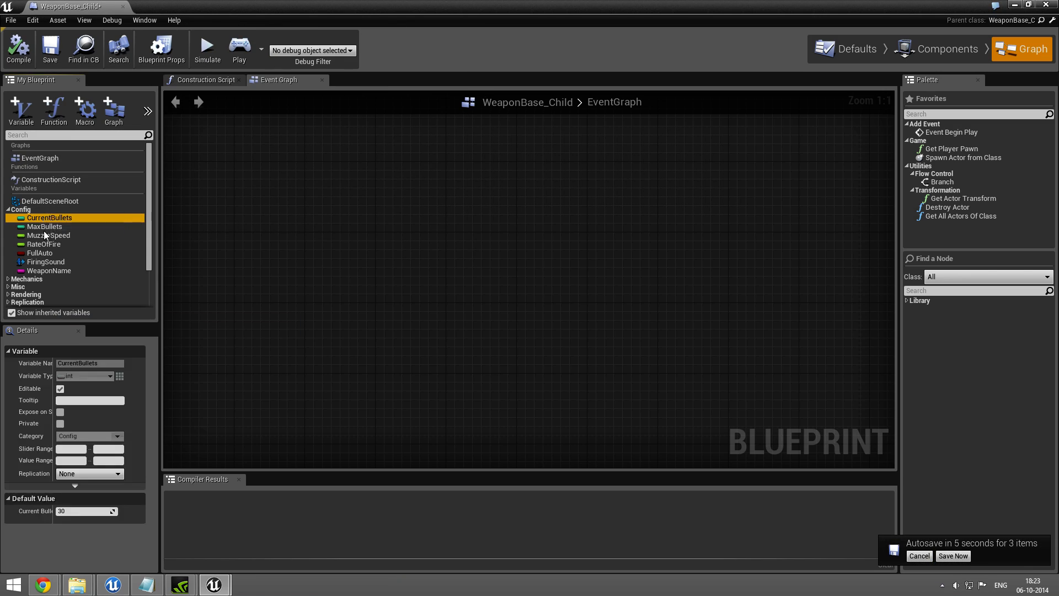
{"action": "left_click", "coordinate": [86, 511]}
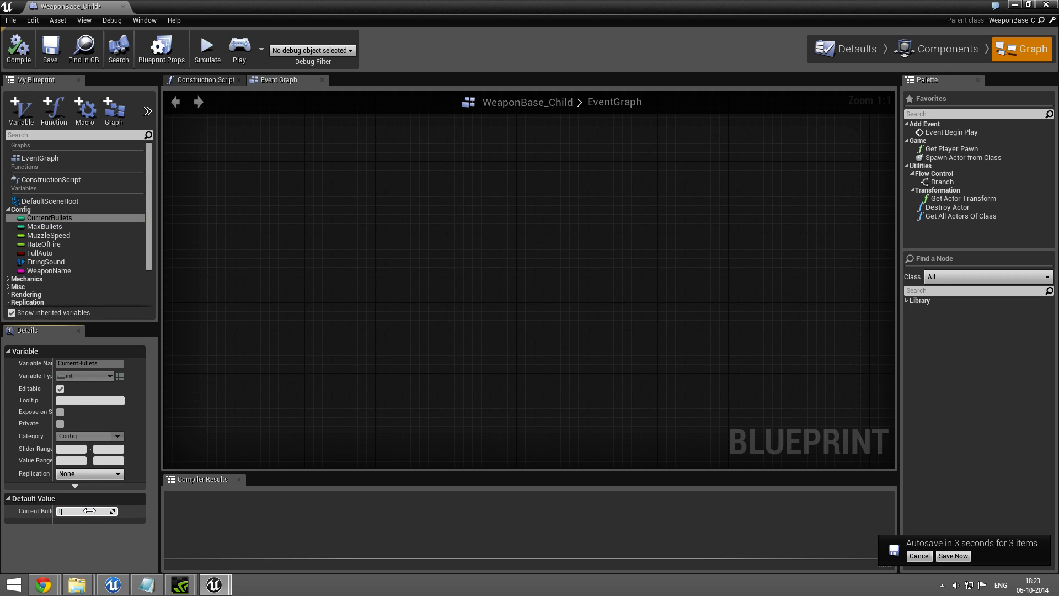
{"action": "left_click", "coordinate": [45, 226]}
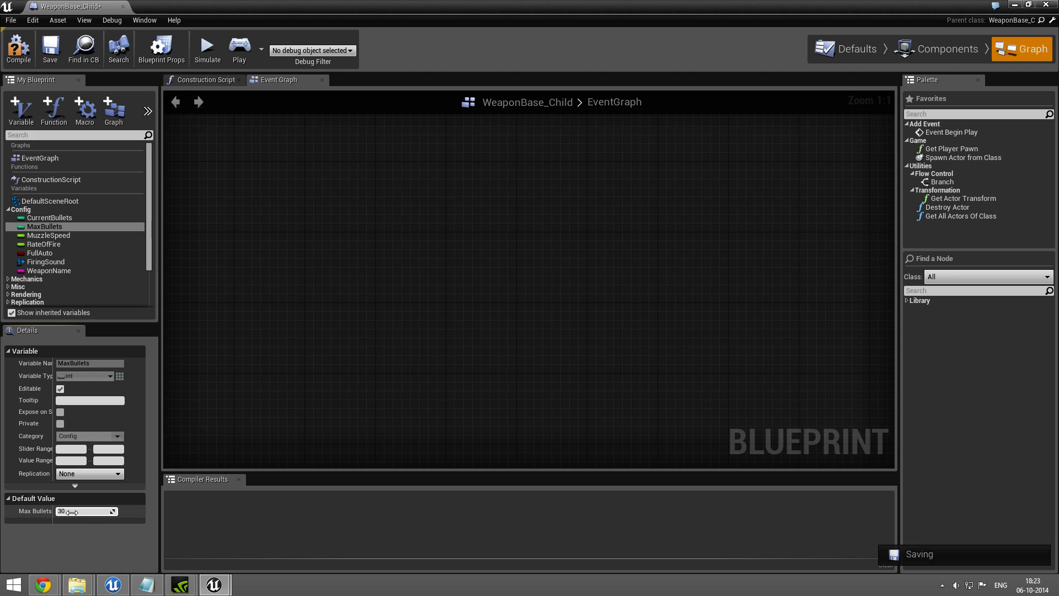
{"action": "type", "text": "10"}
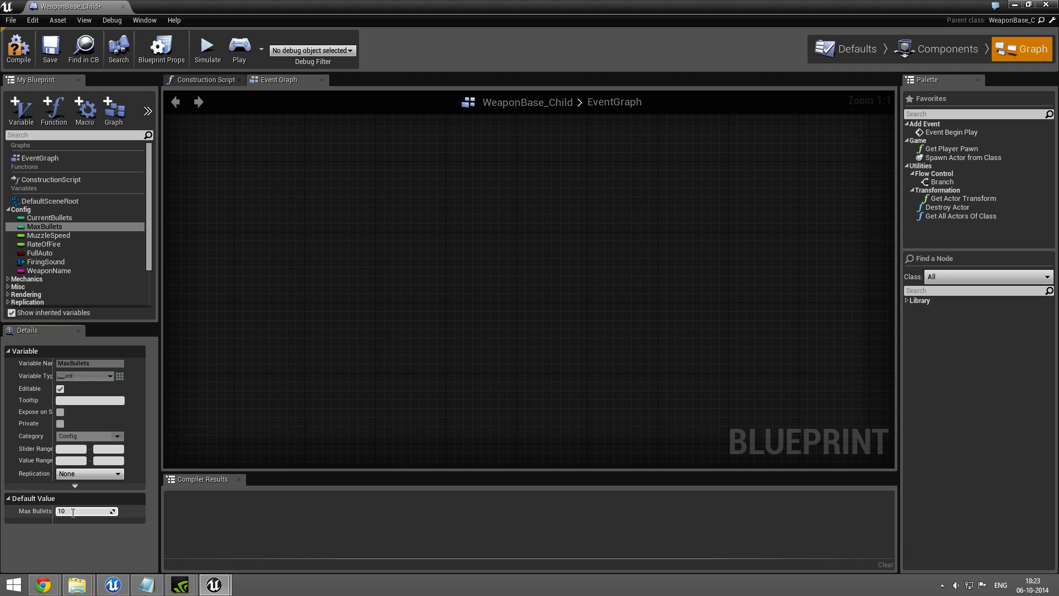
Set MuzzleSpeed default to 140000, keep FullAuto off, and set WeaponName to Sniper.
{"action": "left_click", "coordinate": [48, 235]}
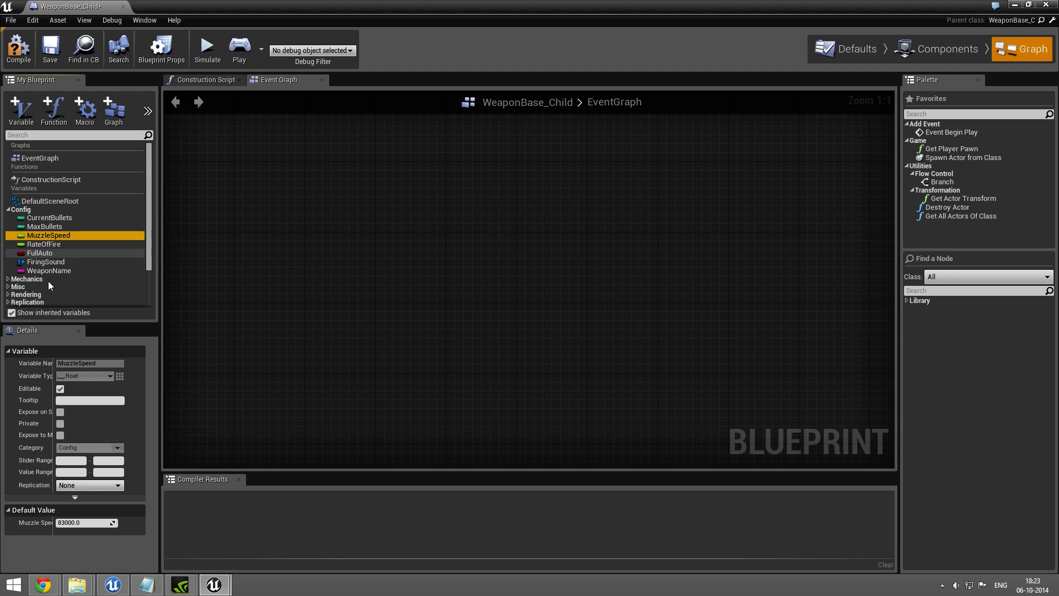
{"action": "left_click", "coordinate": [84, 522]}
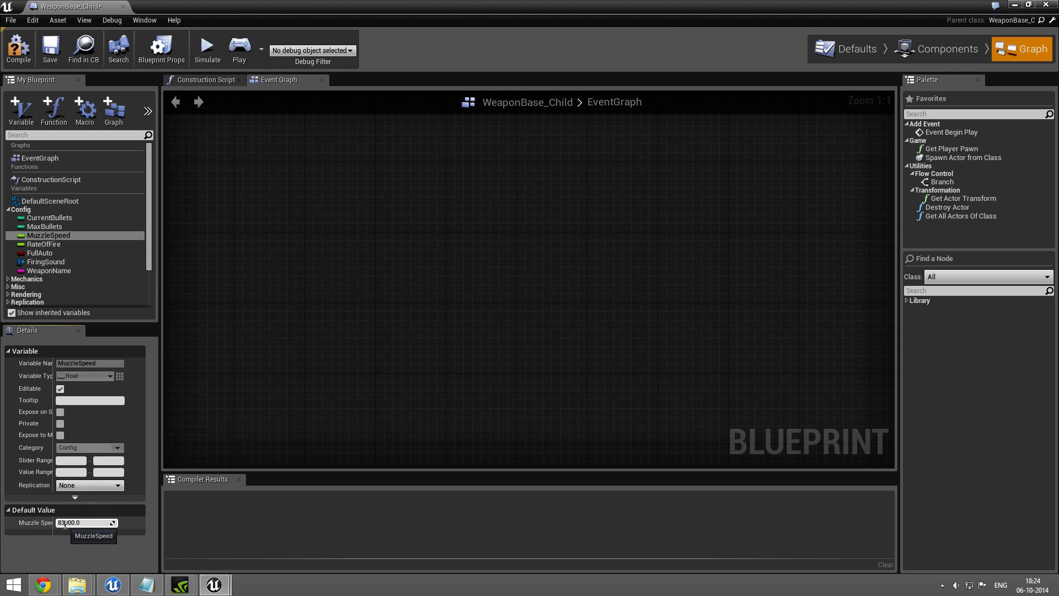
{"action": "type", "text": "140000.0"}
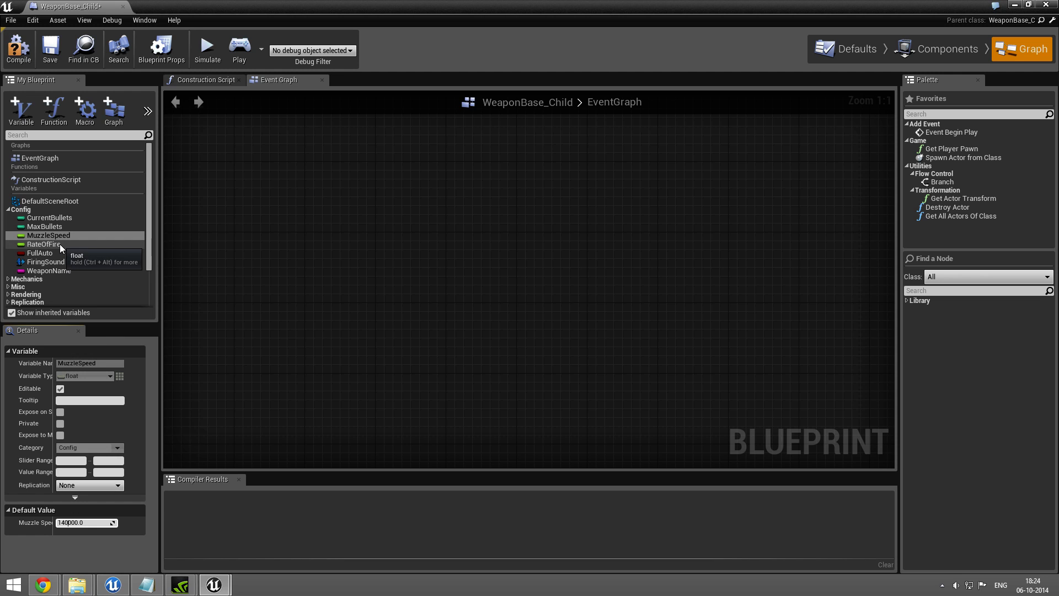
{"action": "left_click", "coordinate": [45, 244]}
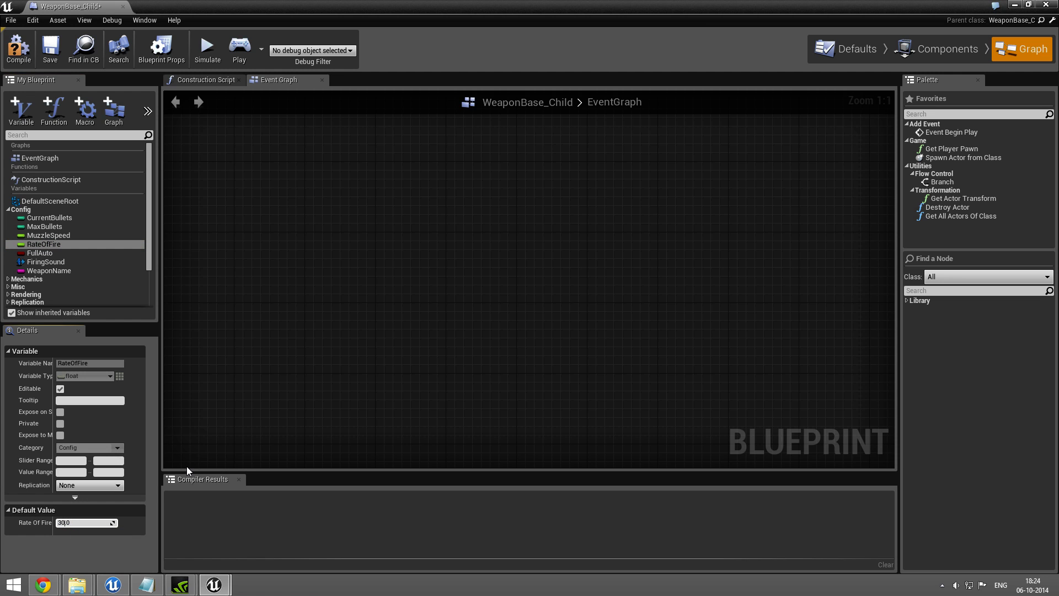
{"action": "left_click", "coordinate": [40, 253]}
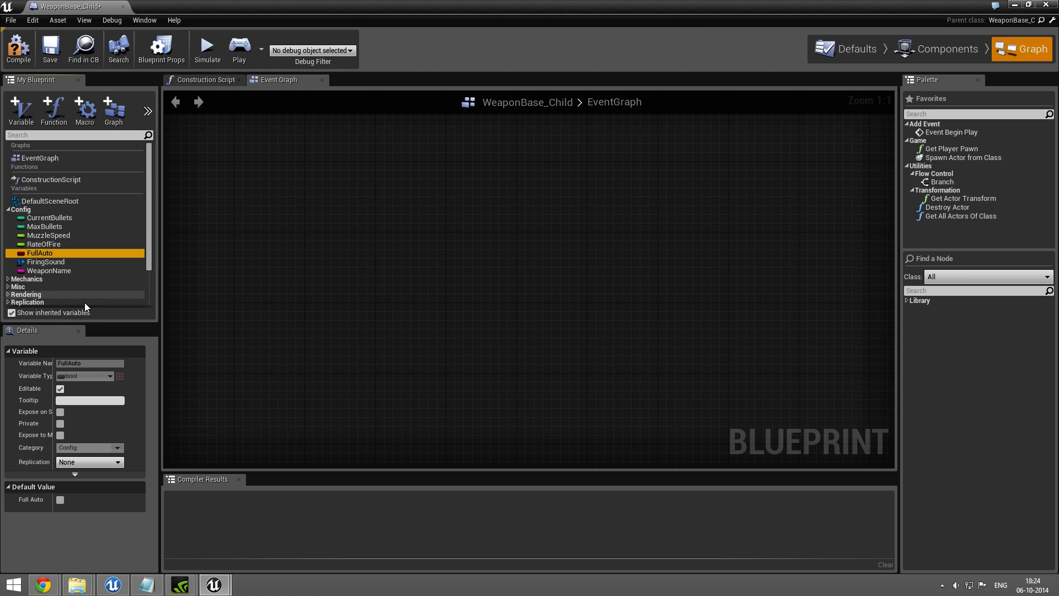
{"action": "mouse_move", "coordinate": [48, 271]}
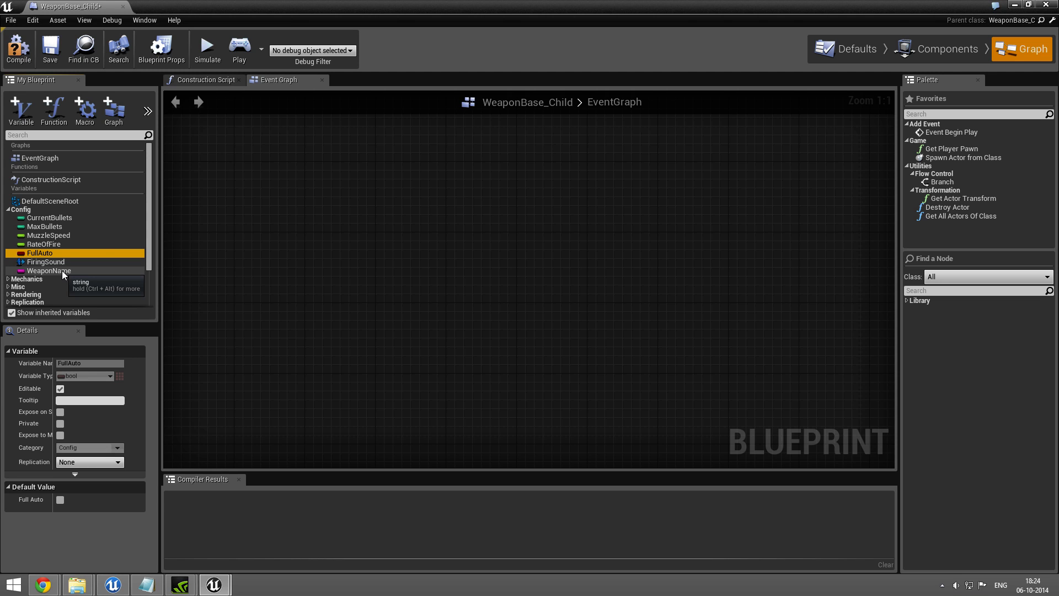
{"action": "left_click", "coordinate": [49, 270]}
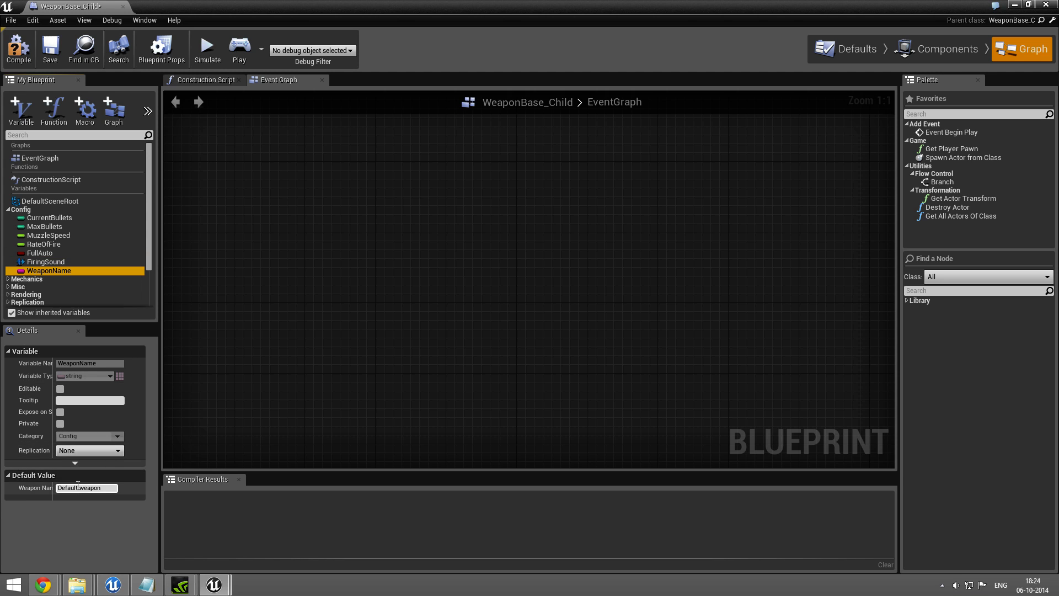
{"action": "type", "text": "S"}
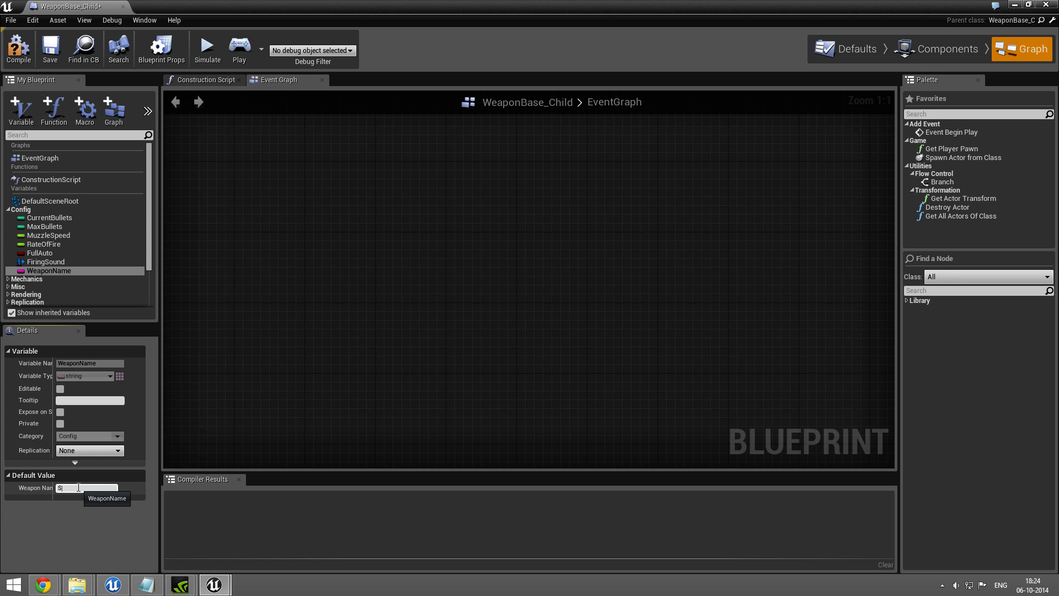
{"action": "type", "text": "niper"}
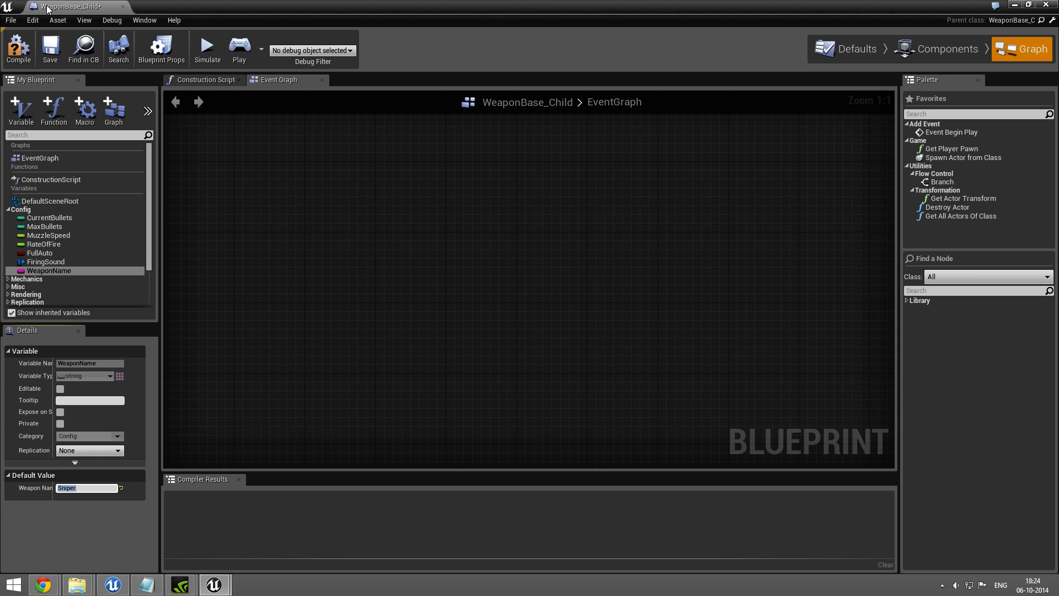
Rename WeaponBase_Child to Sniper, accept clearing undo history, and go to Blueprints.
{"action": "left_click", "coordinate": [18, 48]}
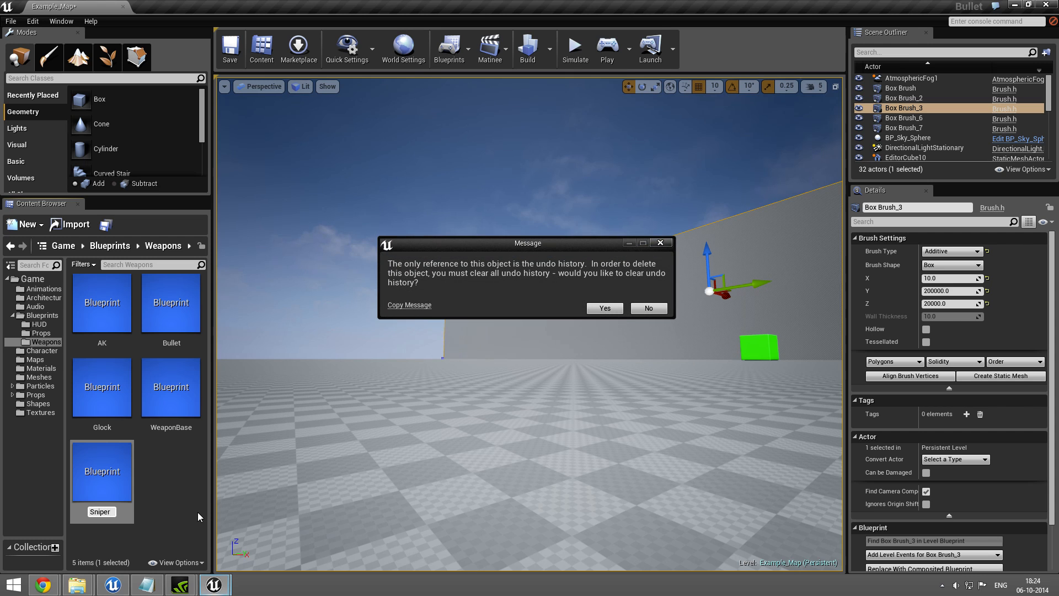
{"action": "left_click", "coordinate": [603, 308]}
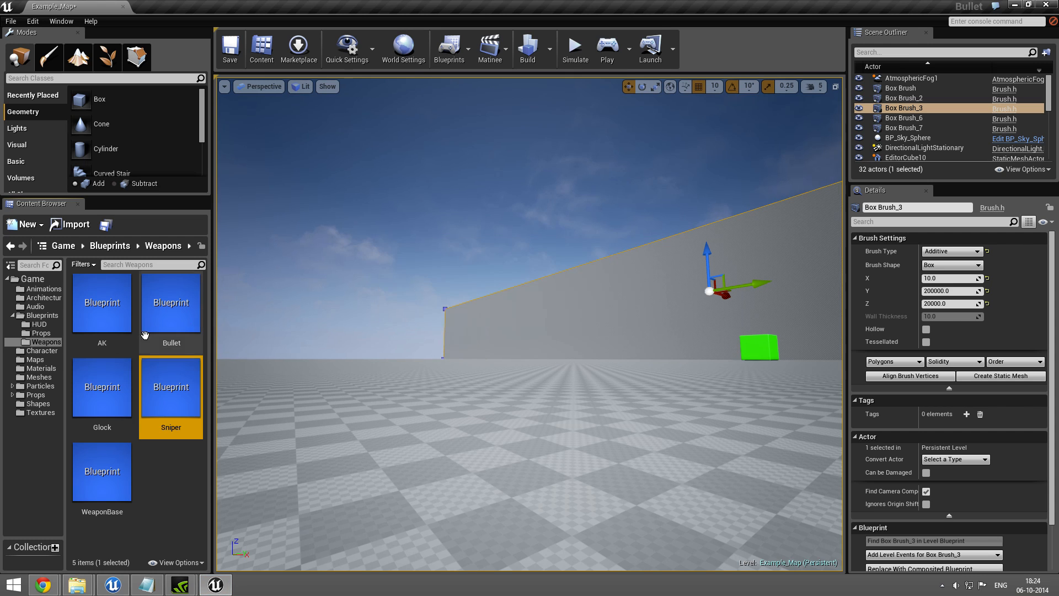
{"action": "left_click", "coordinate": [110, 245]}
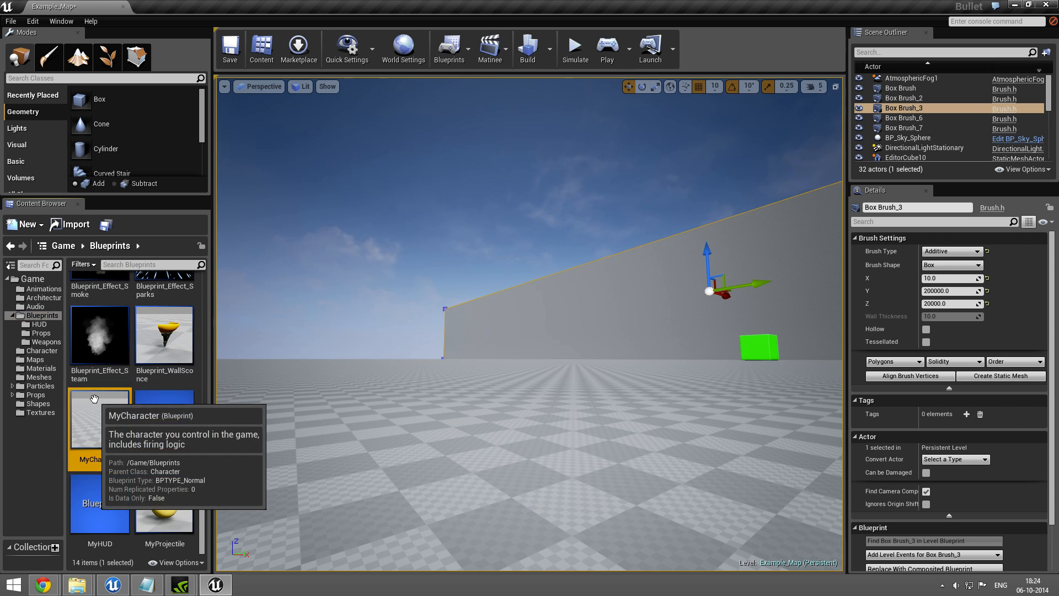
In MyCharacter, spawn Sniper_C on key 3, store it as Equipped Weapon, and compile.
{"action": "double_click", "coordinate": [99, 419]}
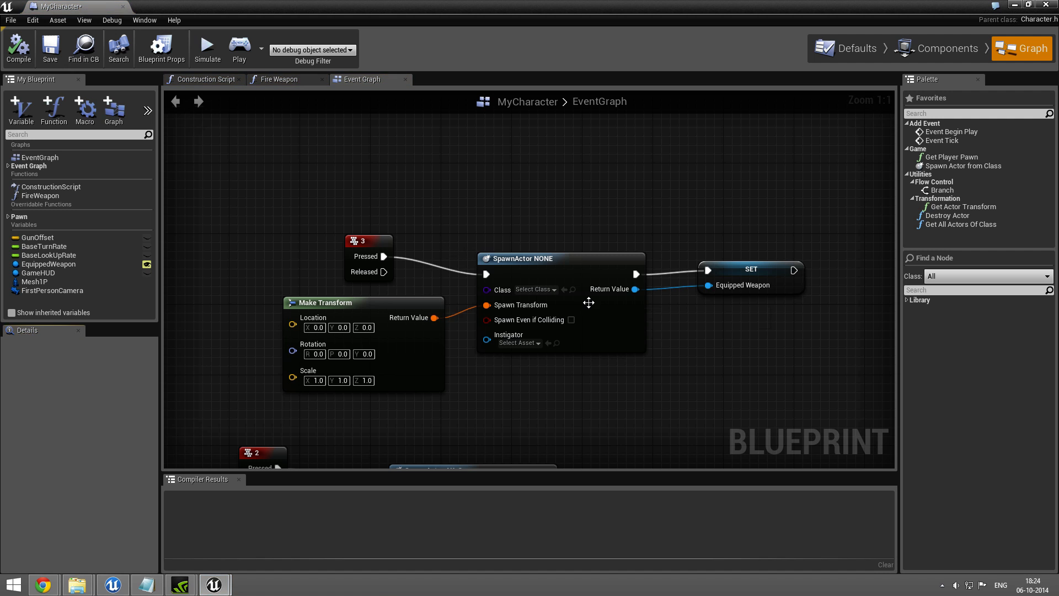
{"action": "left_click", "coordinate": [534, 289]}
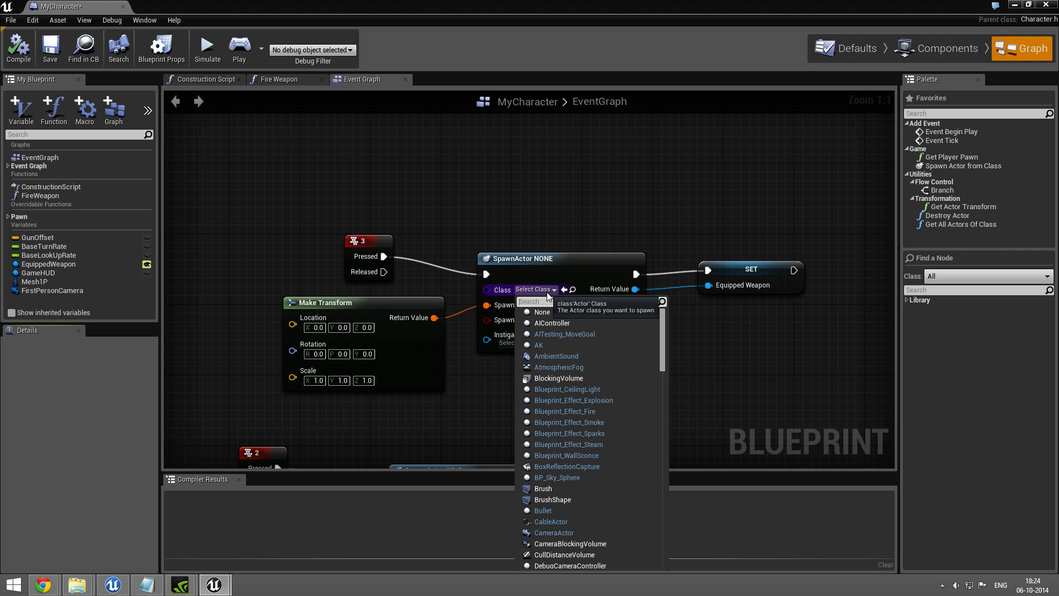
{"action": "type", "text": "Sniper"}
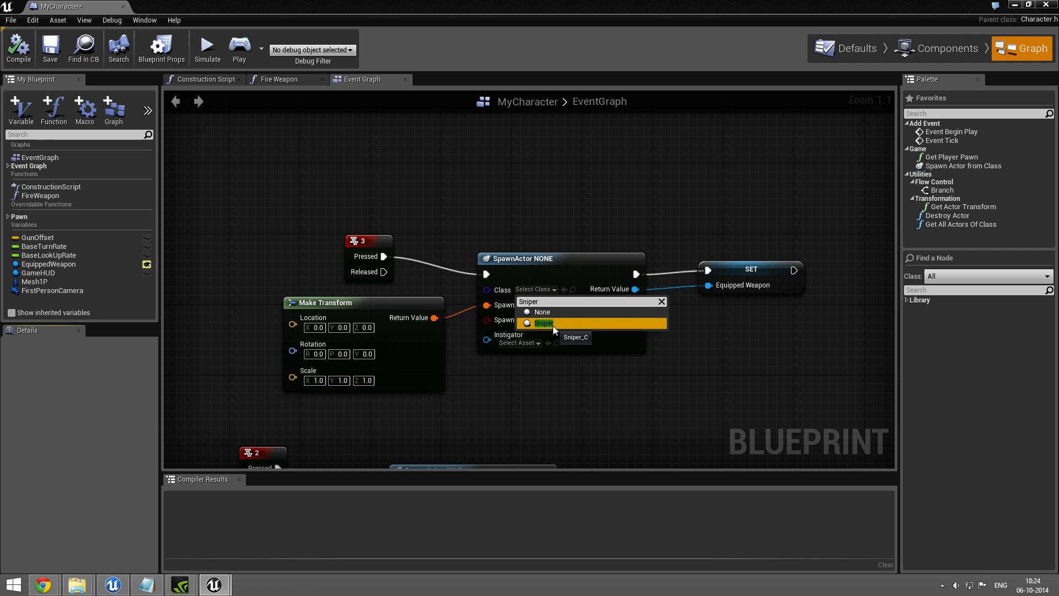
{"action": "left_click", "coordinate": [544, 323]}
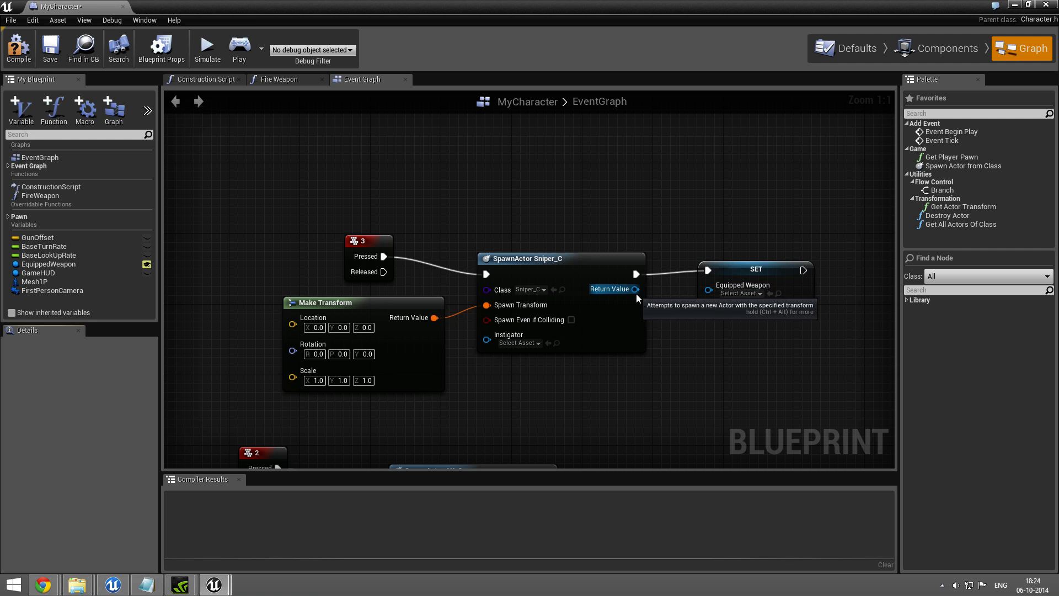
{"action": "left_click_drag", "start_coordinate": [634, 289], "coordinate": [706, 284]}
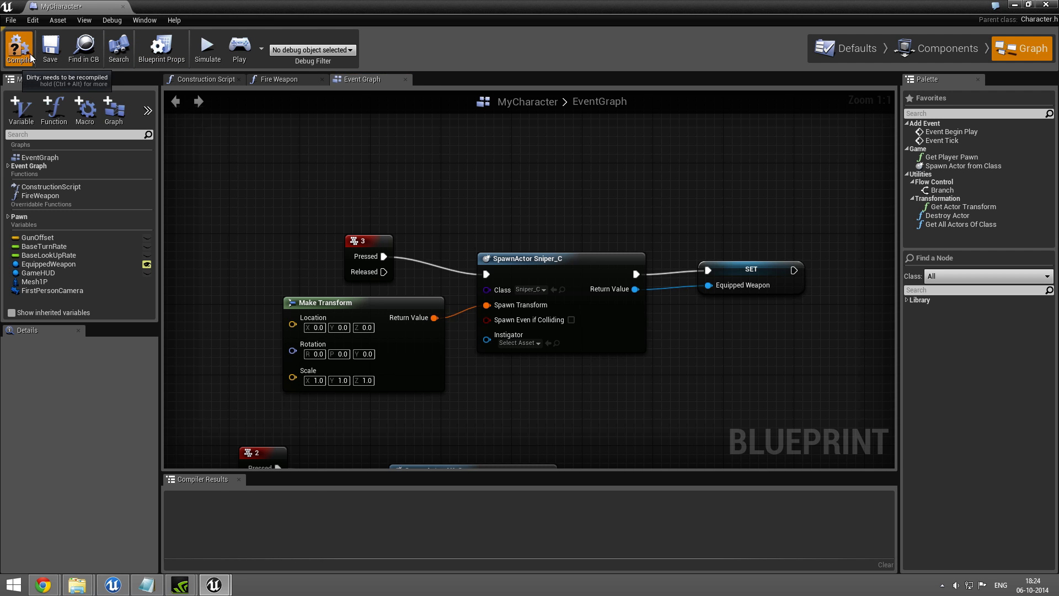
{"action": "left_click", "coordinate": [19, 47]}
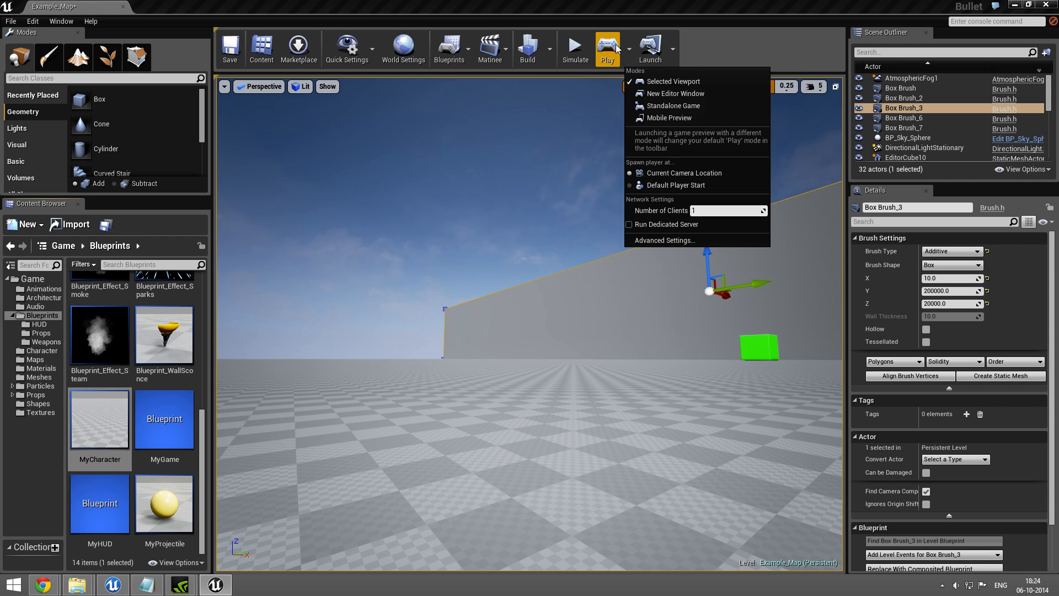
Play the level, equip the Sniper, and fire it until the counter reads 5/10.
{"action": "left_click", "coordinate": [672, 81]}
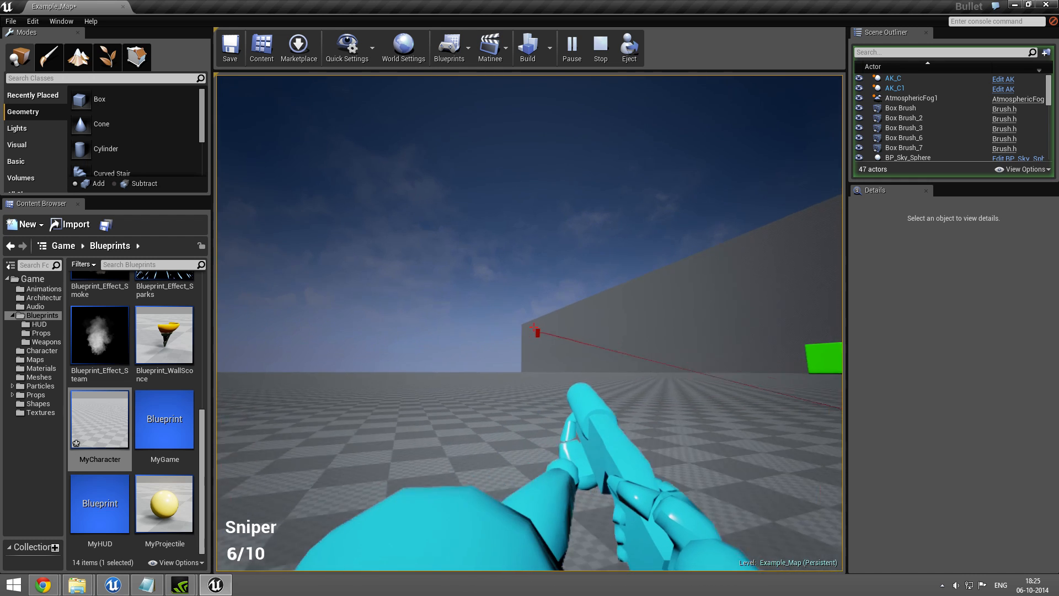
{"action": "left_click", "coordinate": [527, 337]}
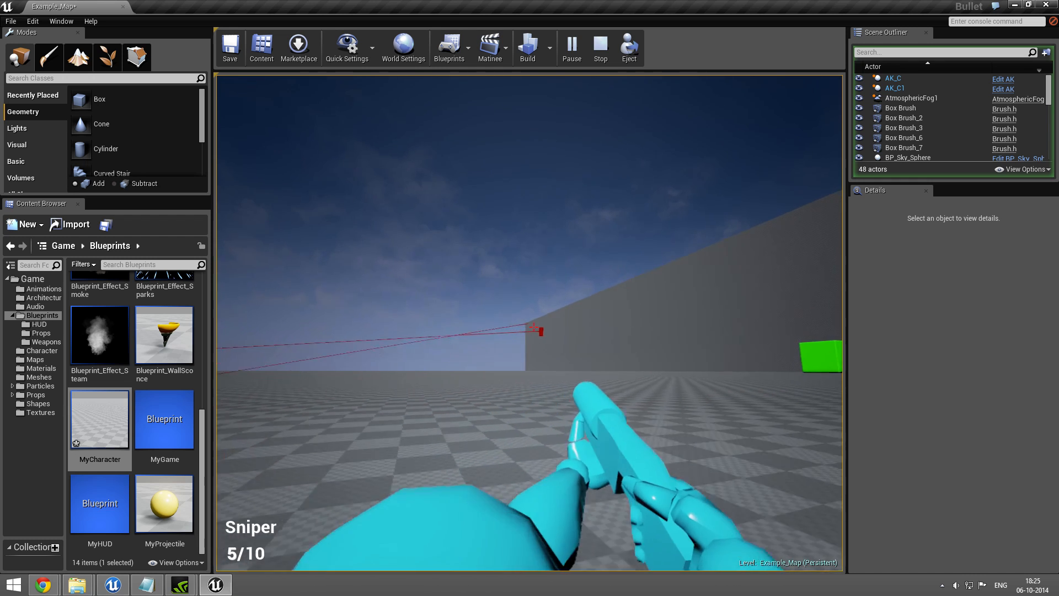